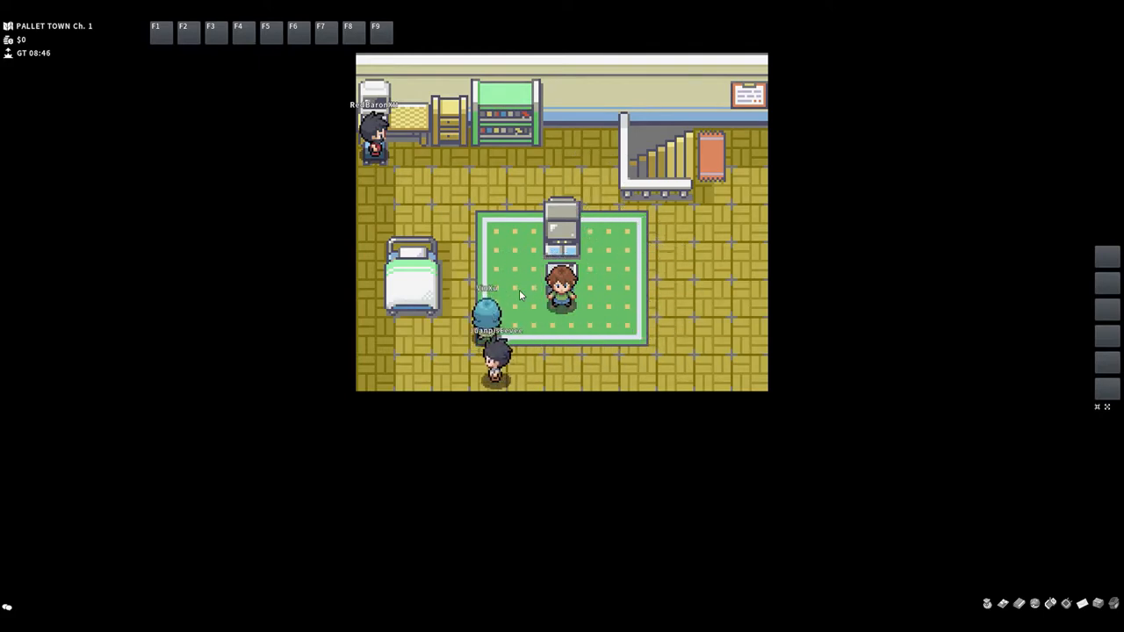
Head out of the house to the lab, choose Bulbasaur, and start the rival battle
key(up)
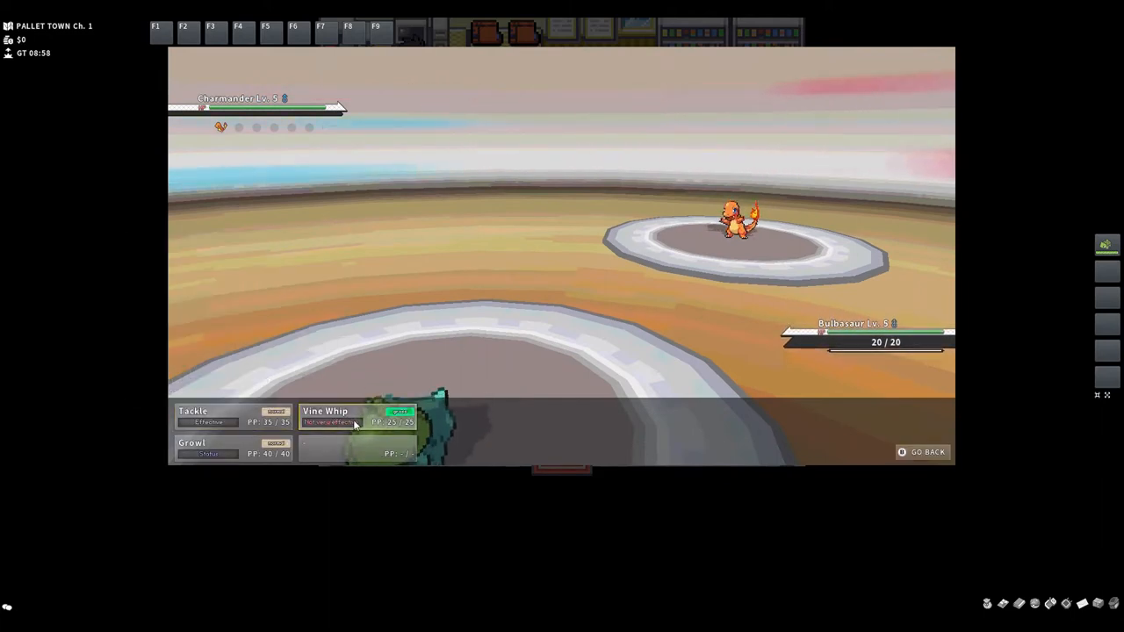
Hit the rival's Charmander with Vine Whip, then bring up moves for the next turn
click(324, 410)
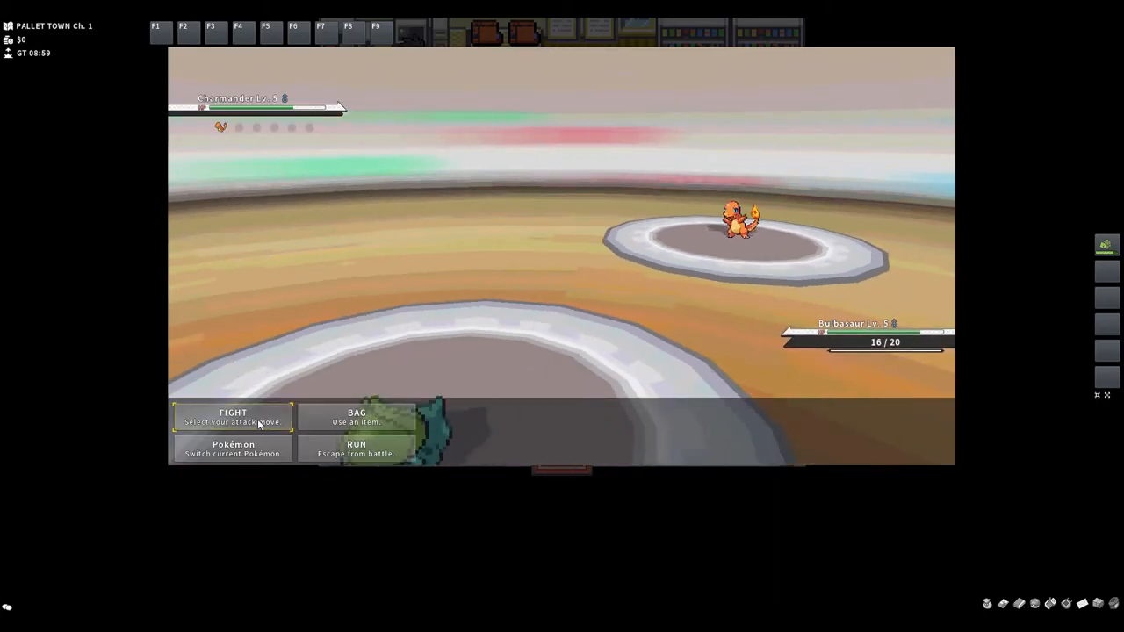
click(232, 416)
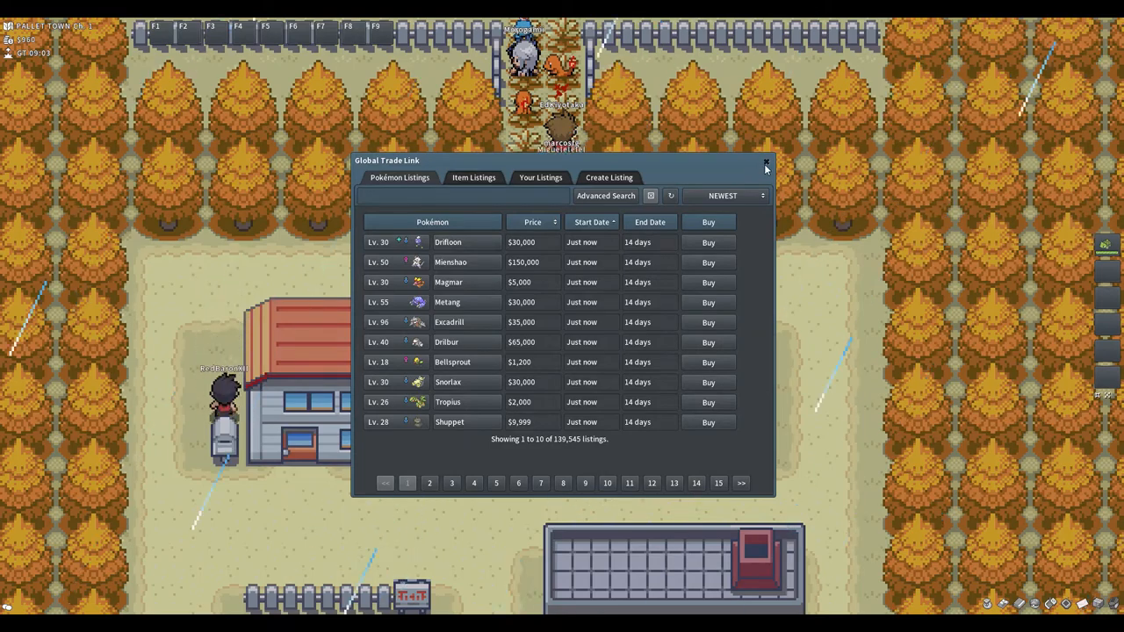
Close the Global Trade Link listings and walk north into Route 1's grass
click(766, 164)
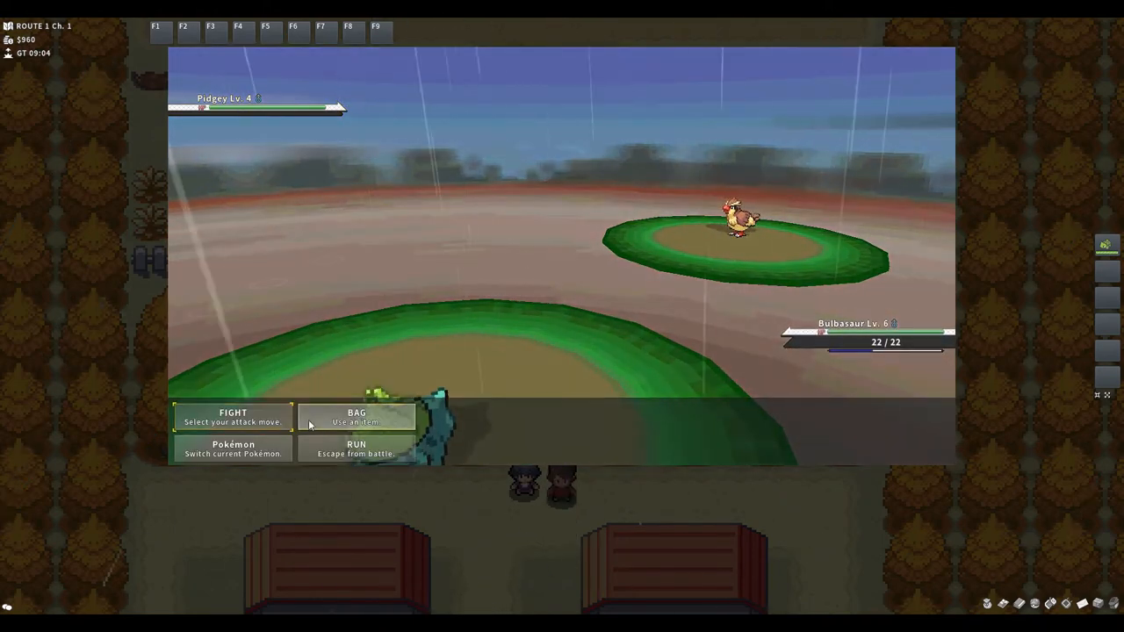
Check the battle items, then Tackle the wild Pidgey turn after turn
click(233, 418)
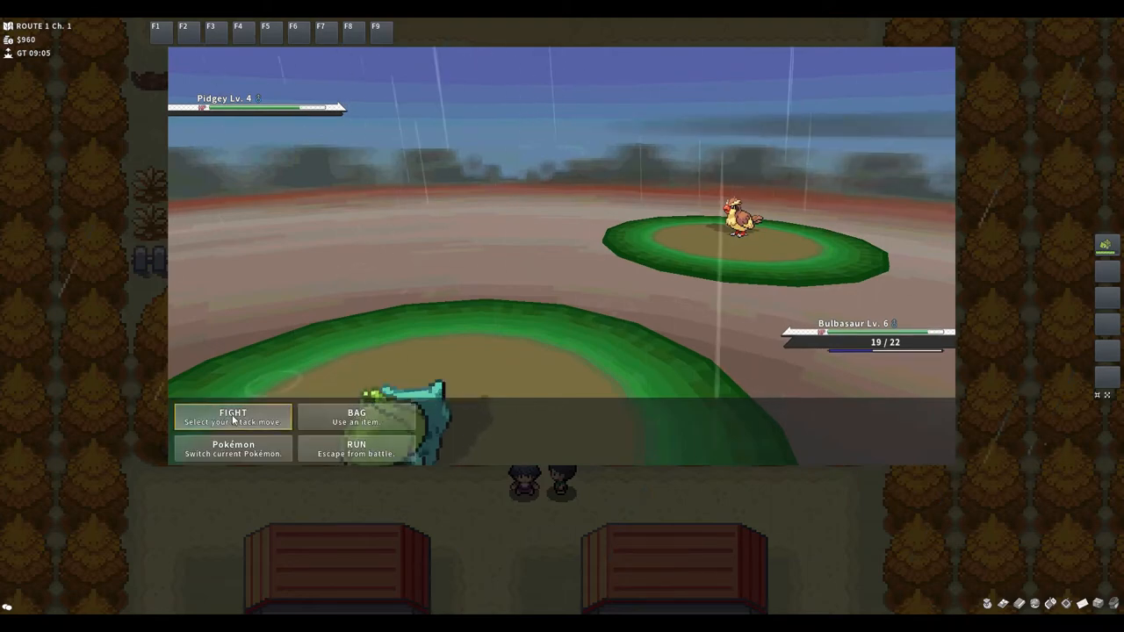
click(233, 417)
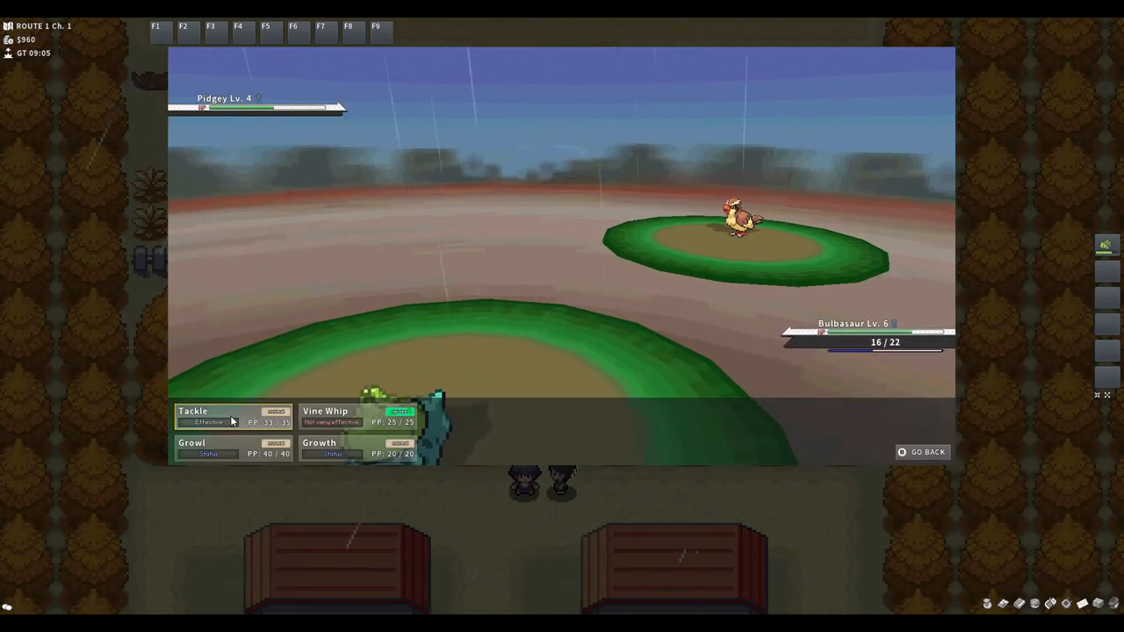
click(192, 411)
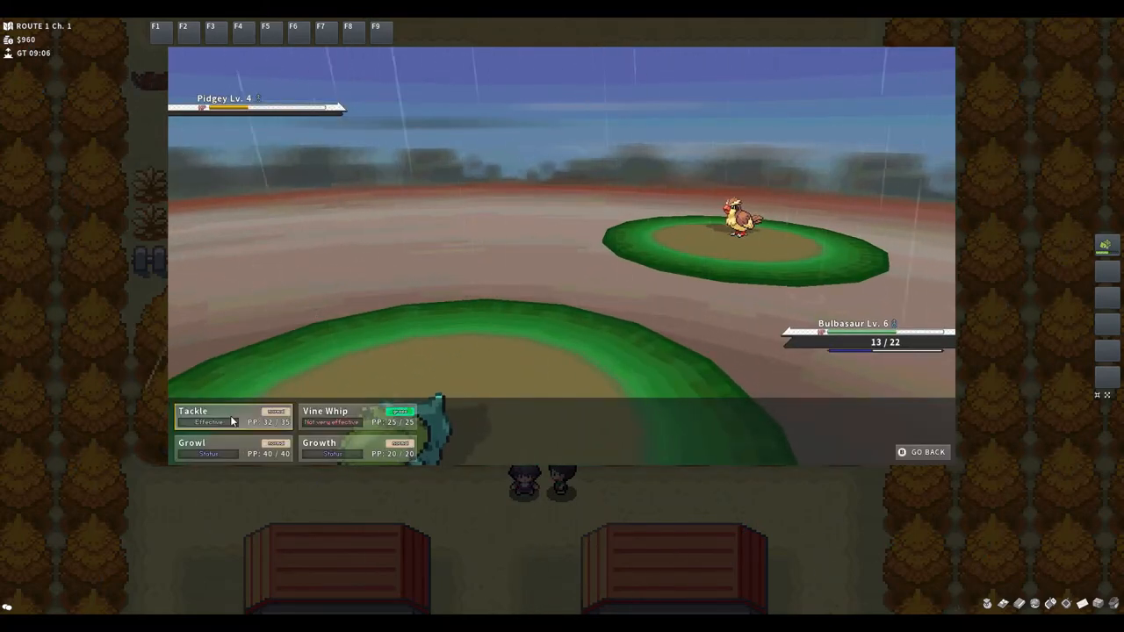
click(192, 411)
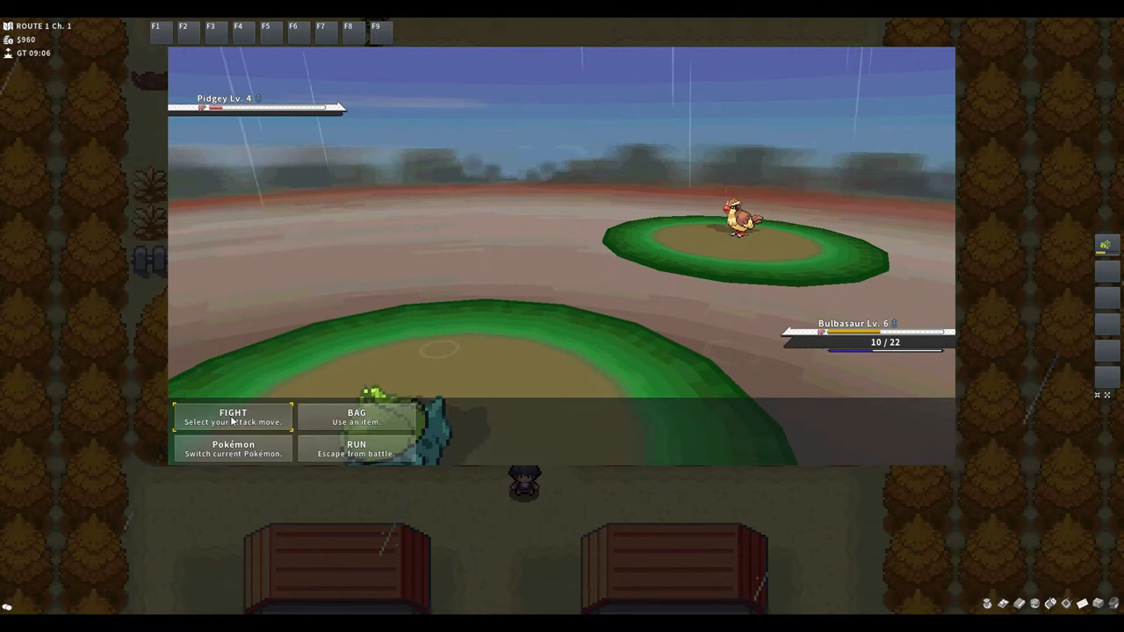
click(233, 416)
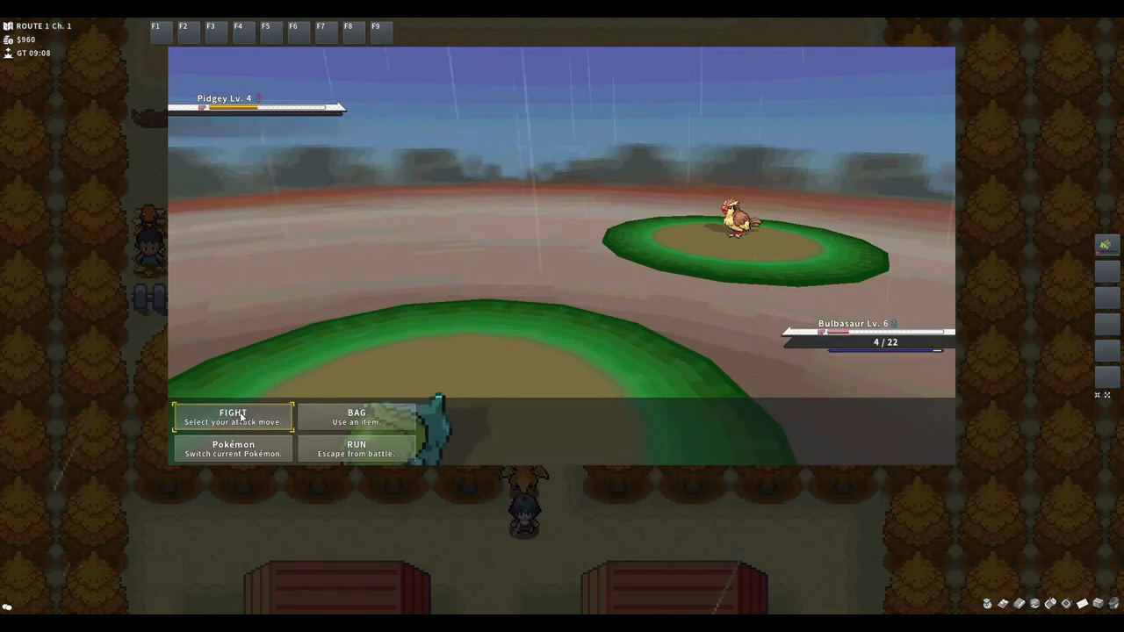
click(234, 416)
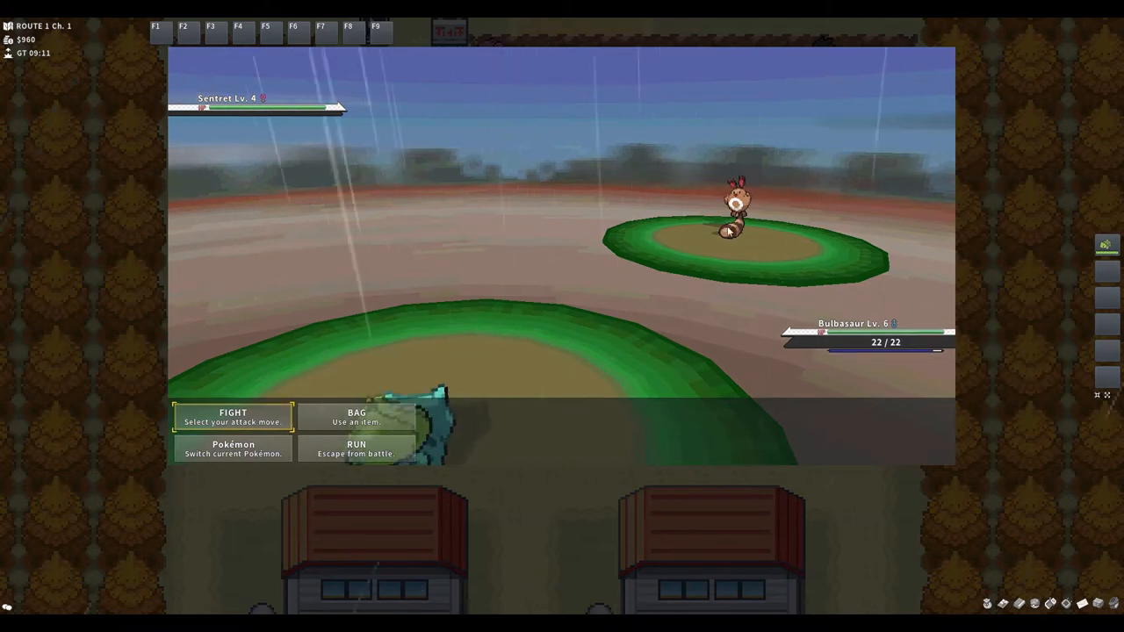
mouse_move(538, 303)
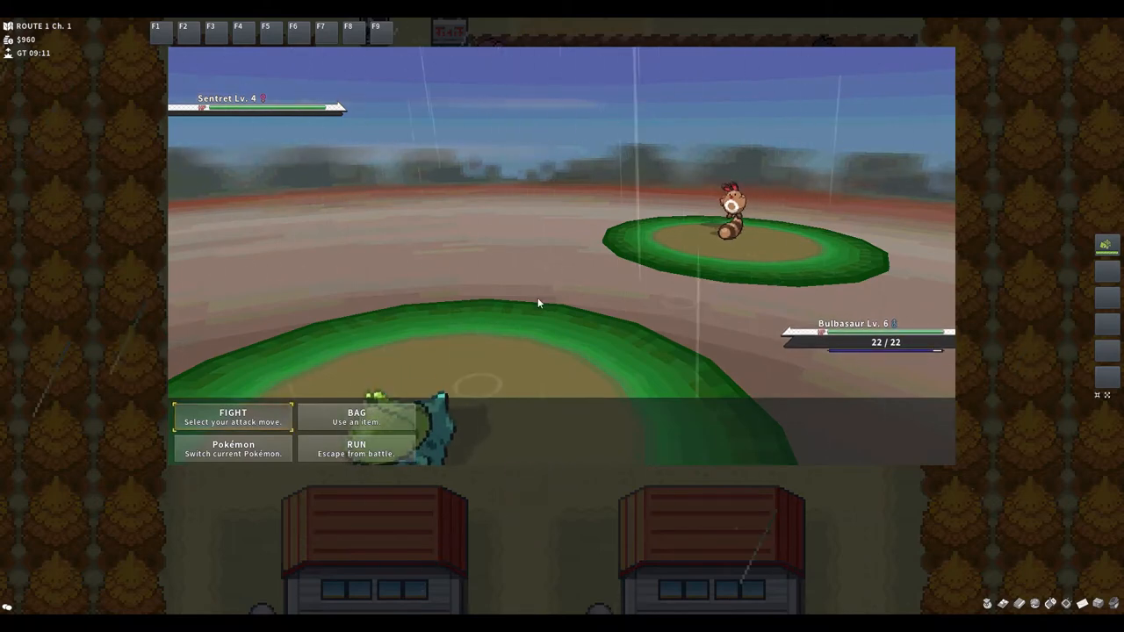
Tackle the wild Sentret and keep fighting until Bulbasaur reaches Lv. 7
click(232, 416)
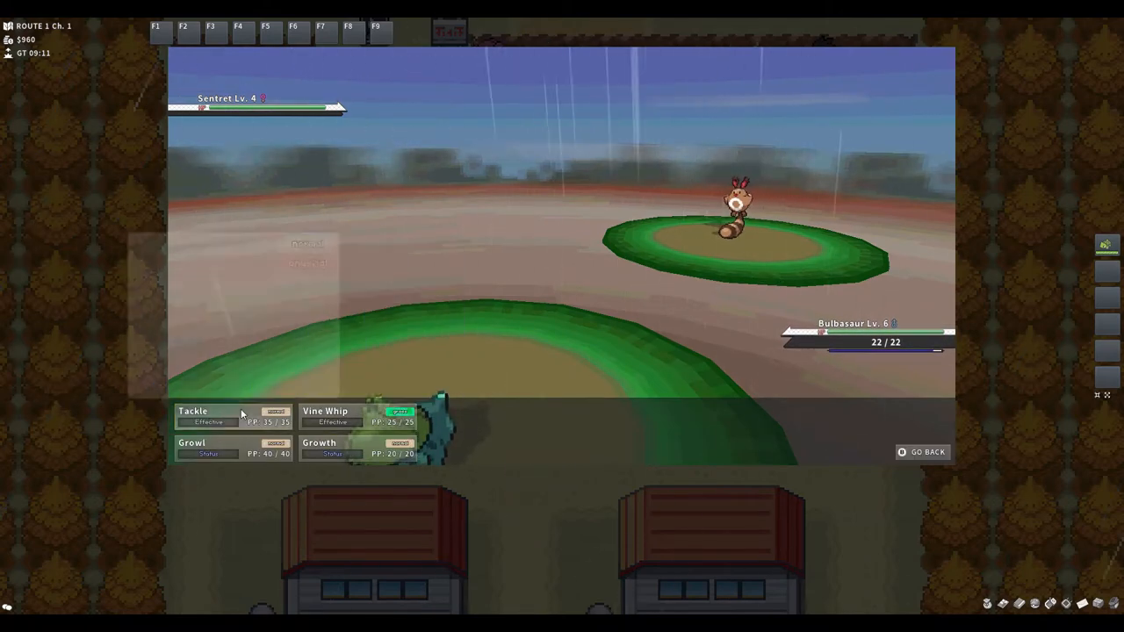
click(325, 411)
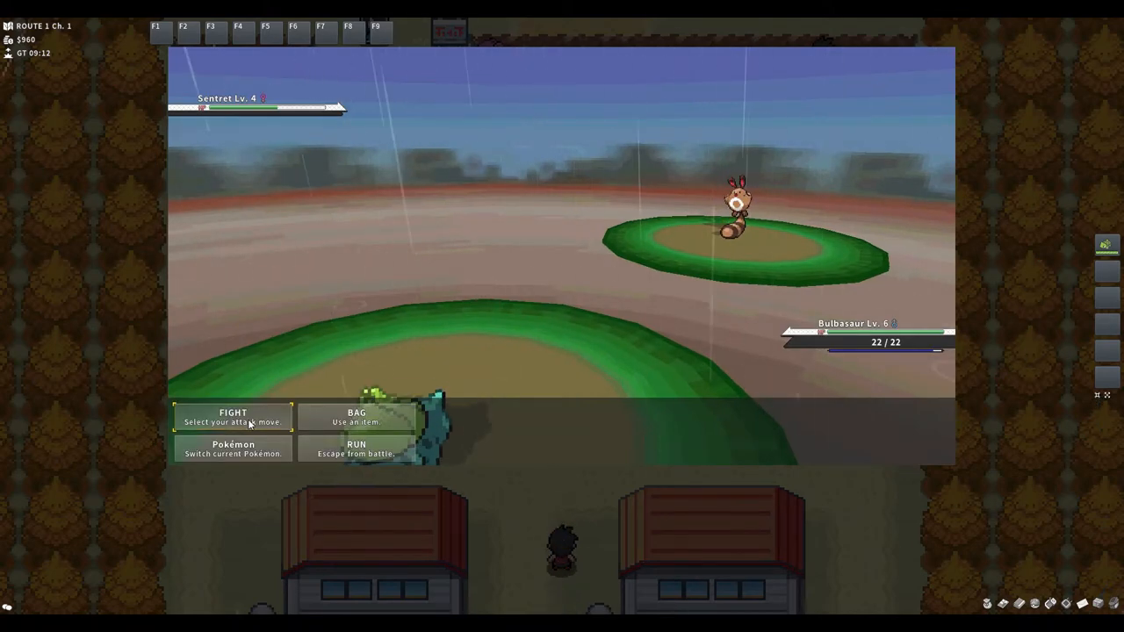
click(233, 417)
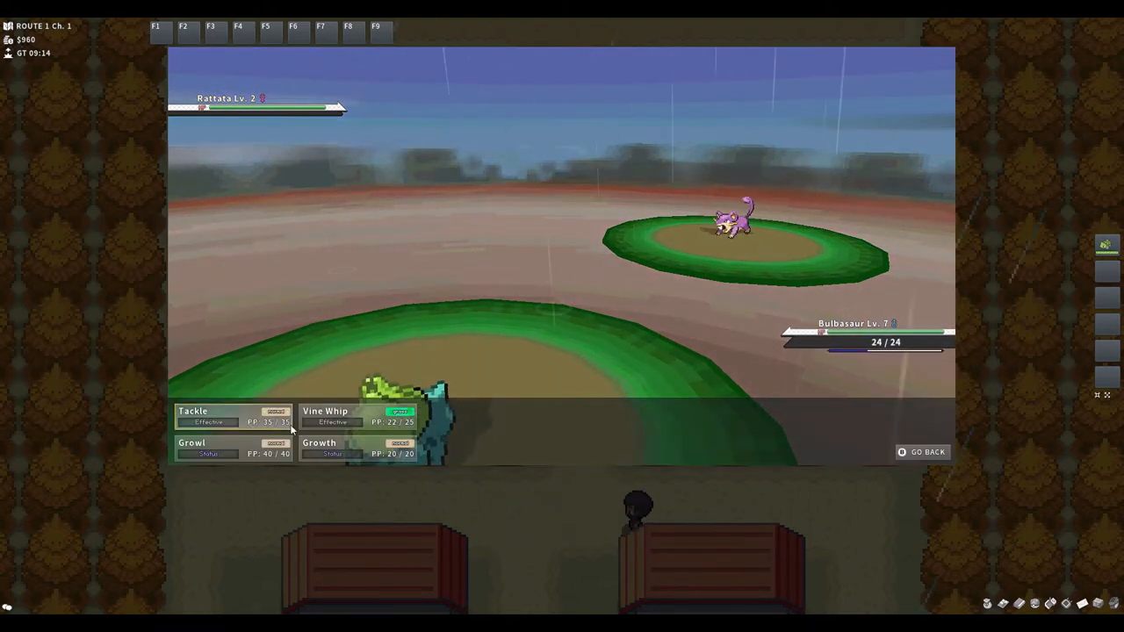
Tackle the level 2 Rattata to finish the battle
click(332, 416)
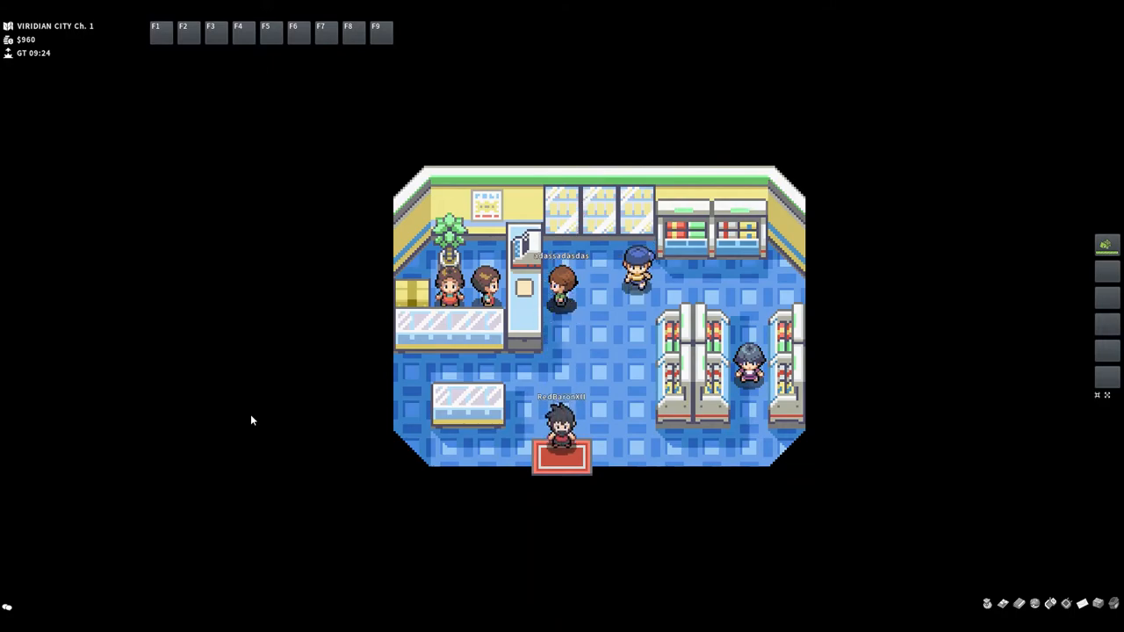
Walk onto the Poké Mart exit mat to leave the shop
key(up)
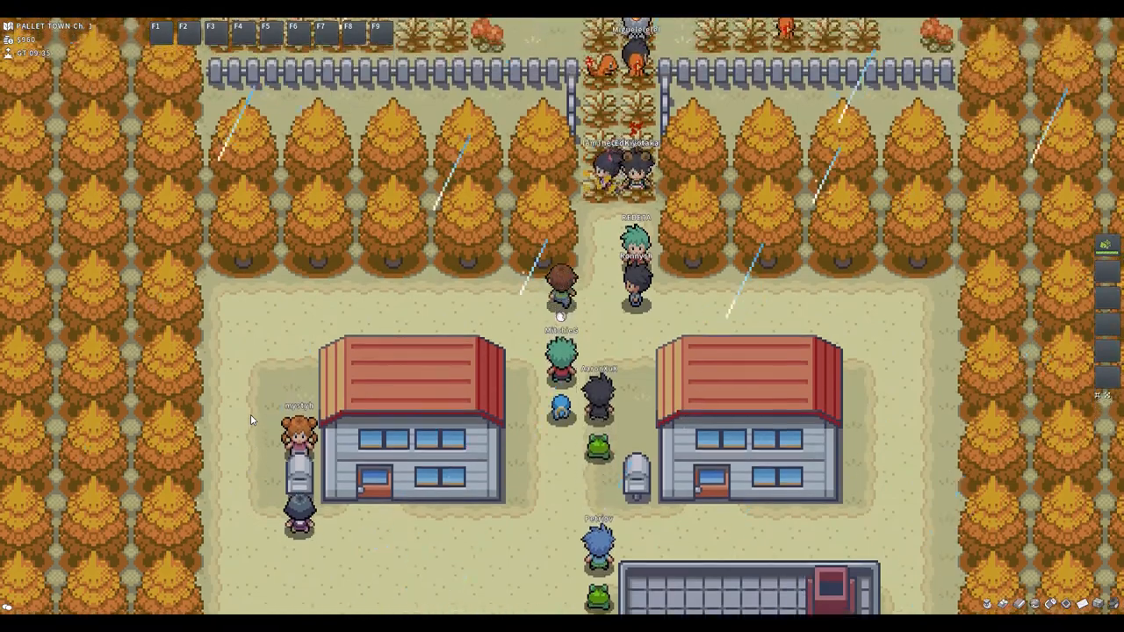
Walk north onto Route 1, then browse the bag's item pockets in the wild battle
key(up)
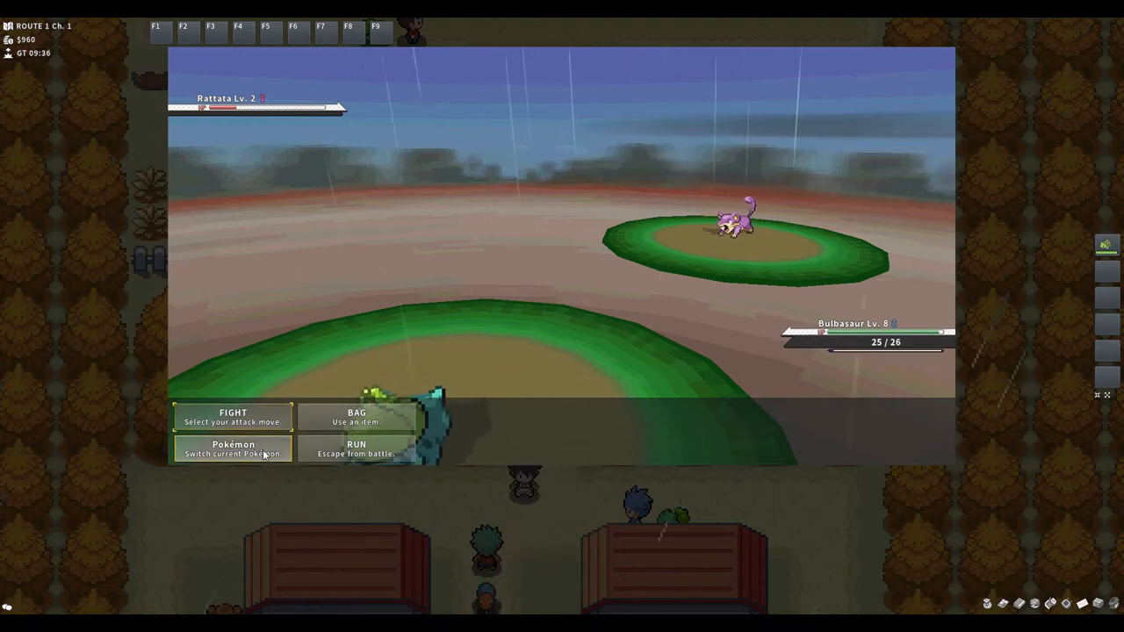
click(356, 416)
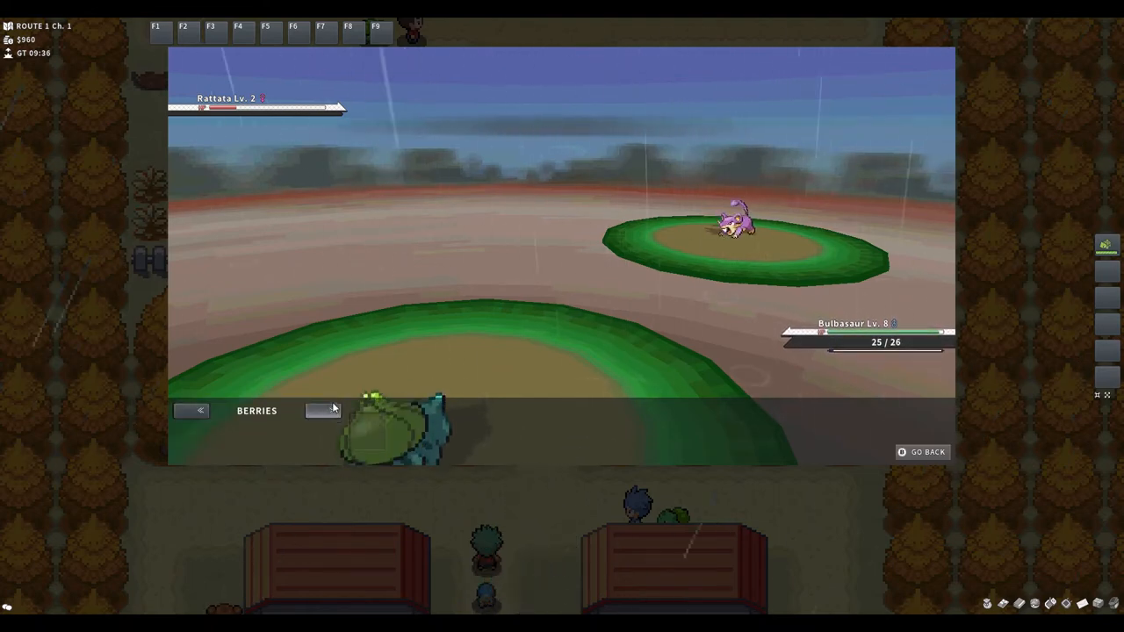
click(322, 410)
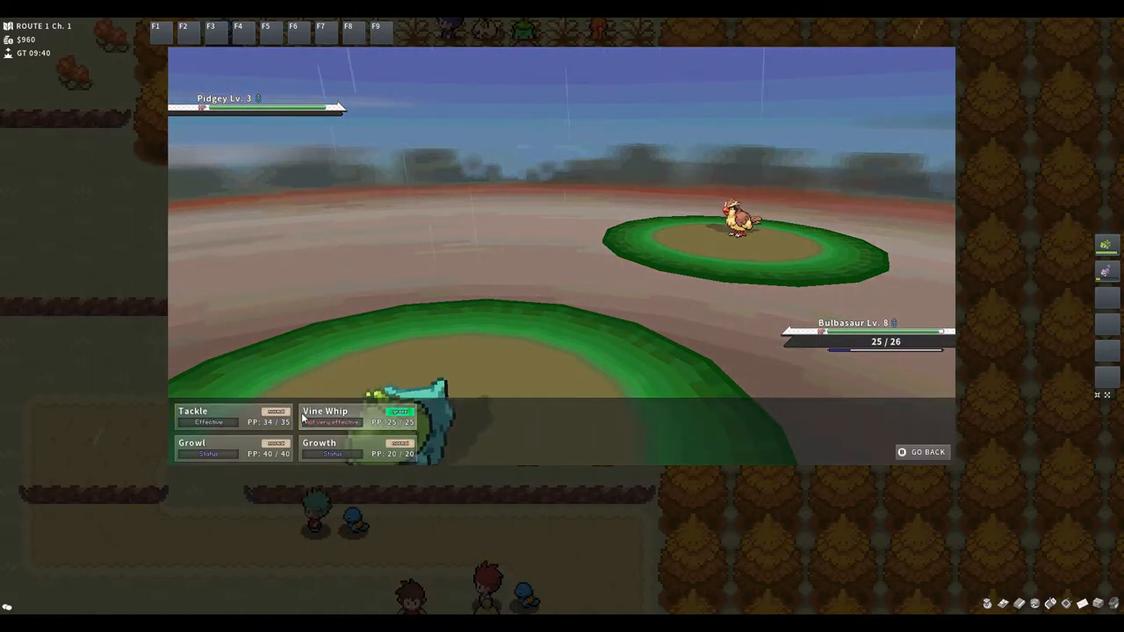
Weaken the Pidgey with Vine Whip, then throw a Poké Ball from the bag
click(192, 411)
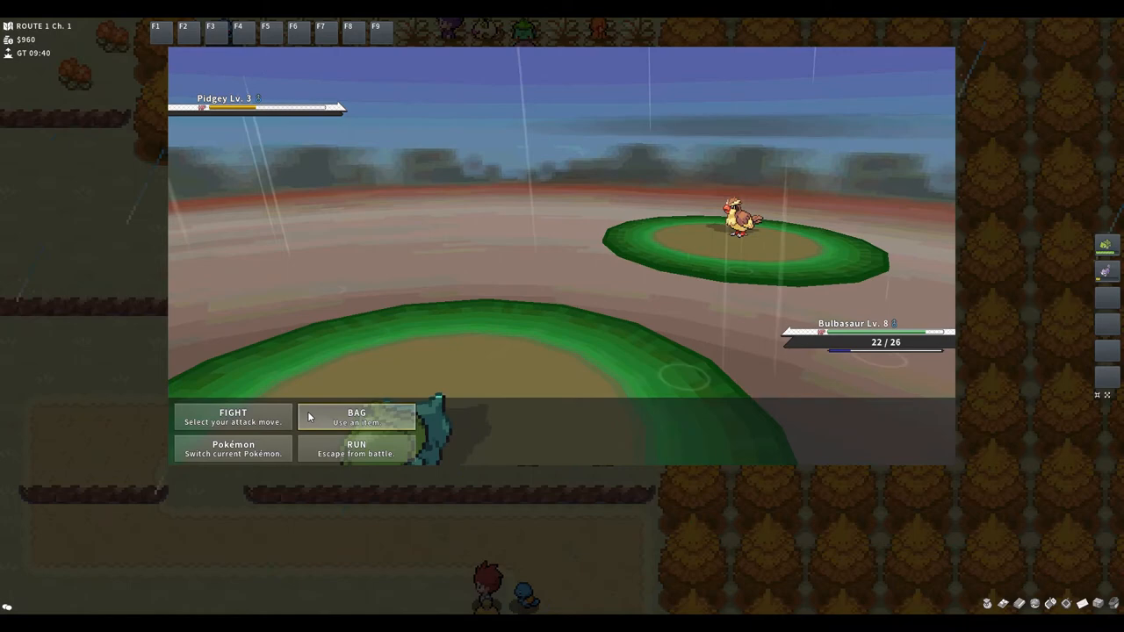
click(356, 417)
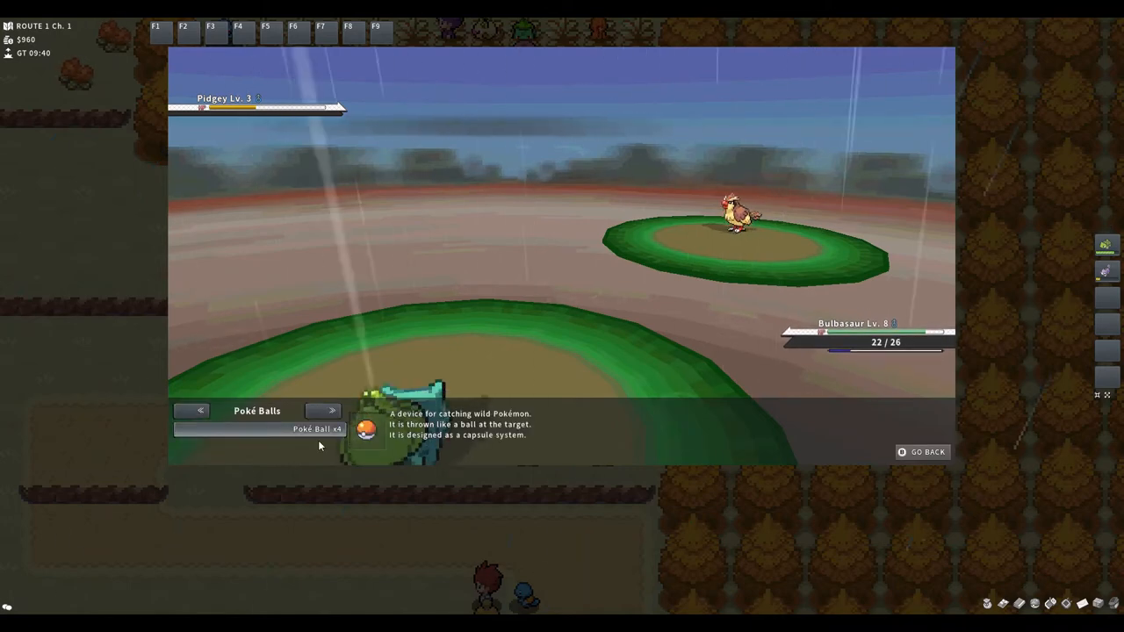
click(254, 428)
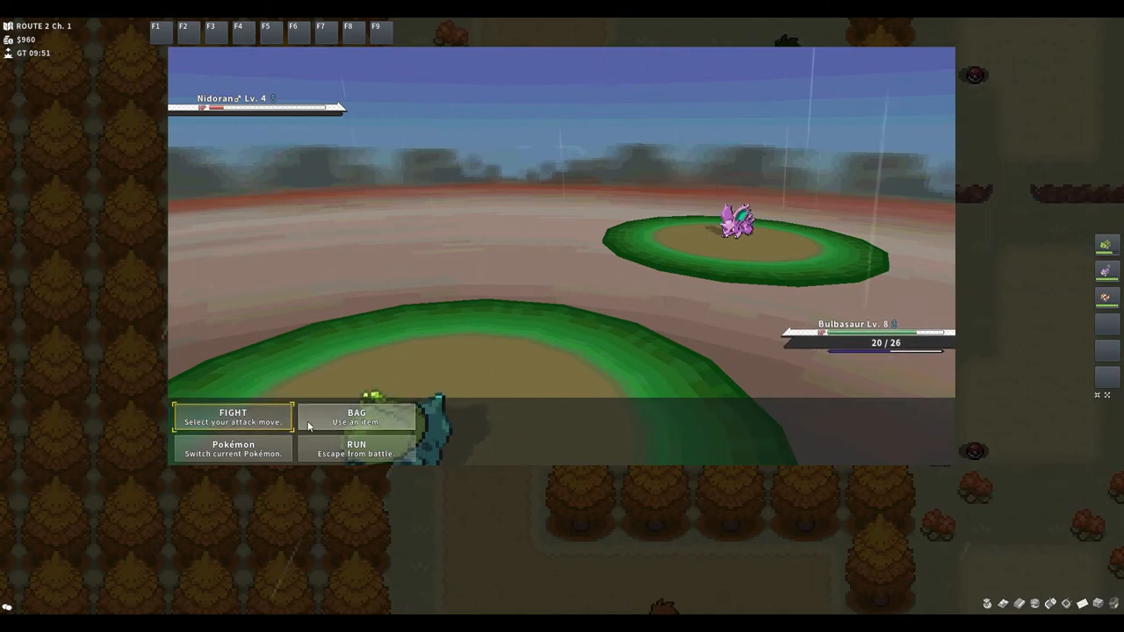
Throw one of the three remaining Poké Balls at the level 4 Nidoran♂
click(356, 417)
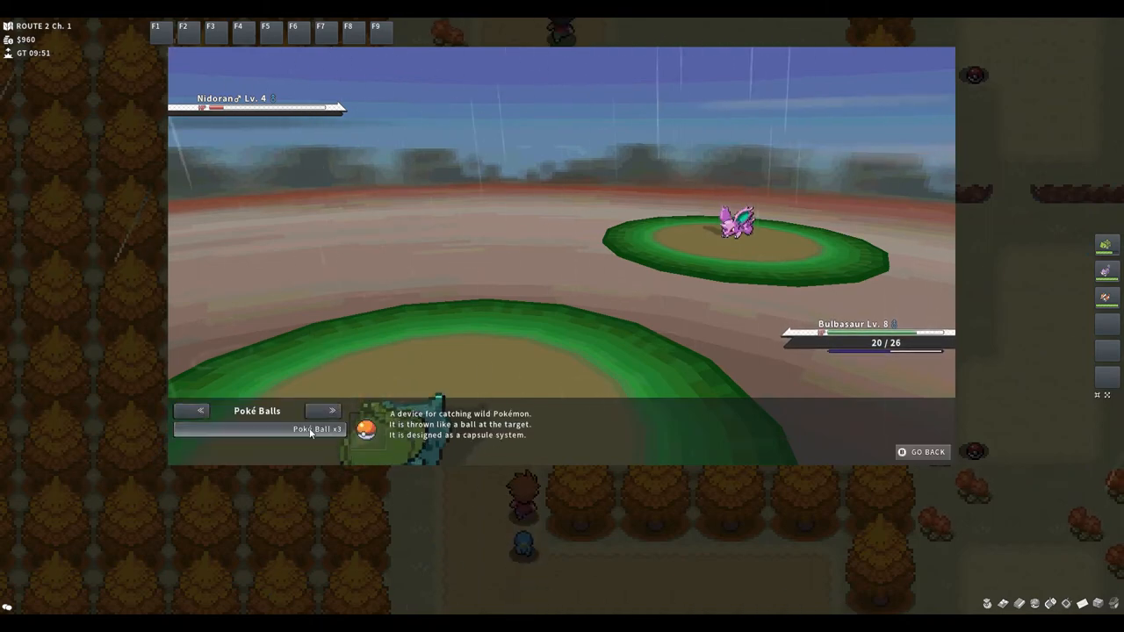
click(316, 429)
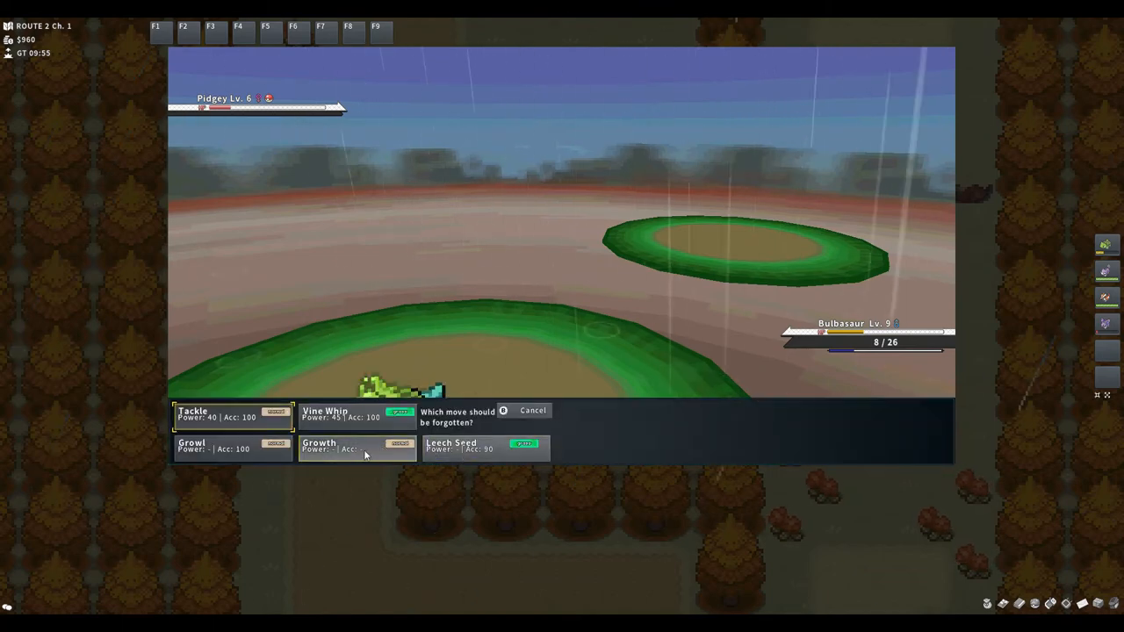
Have Bulbasaur forget Growth to learn Leech Seed
click(355, 448)
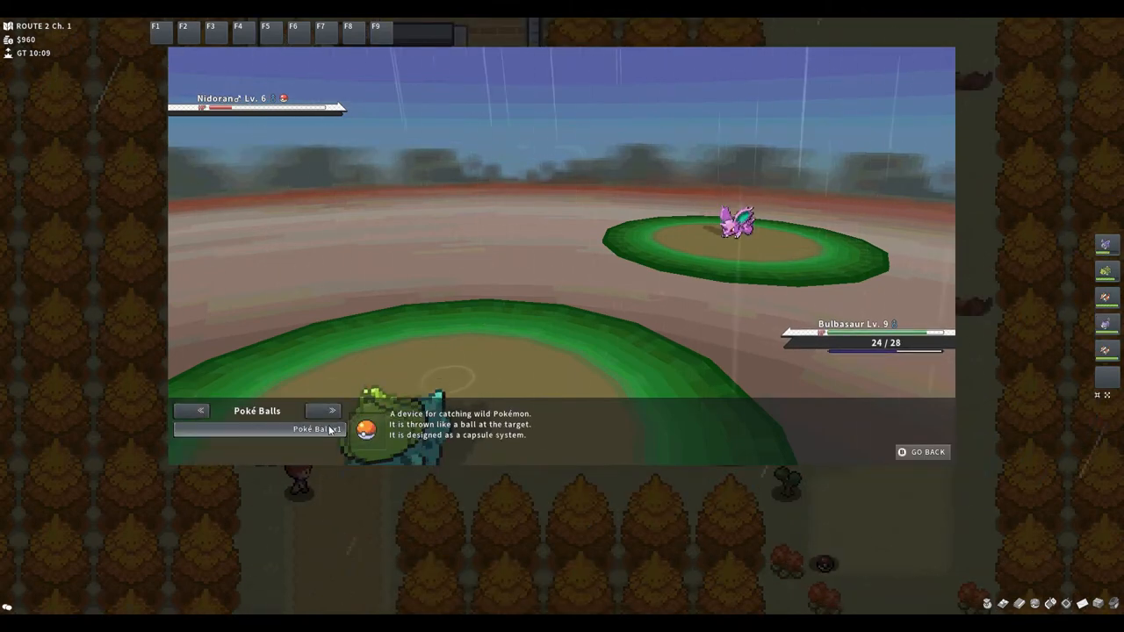
Throw a Poké Ball at the wild level 6 Nidoran♂
click(316, 429)
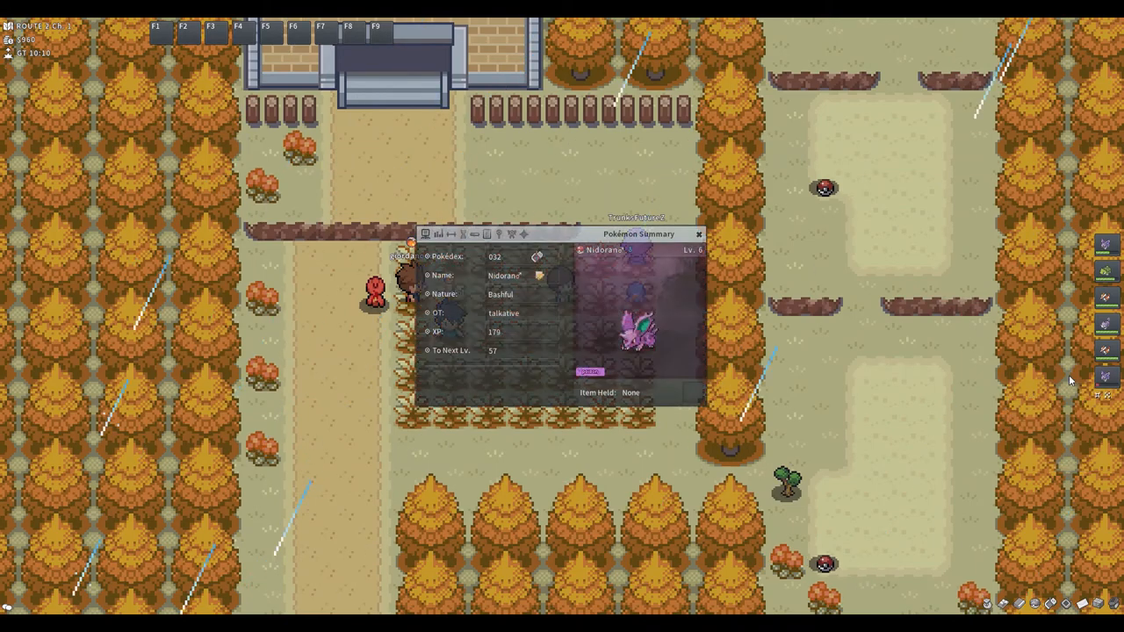
Check Nidoran♂'s moves and Rivalry ability, then close its summary
click(475, 233)
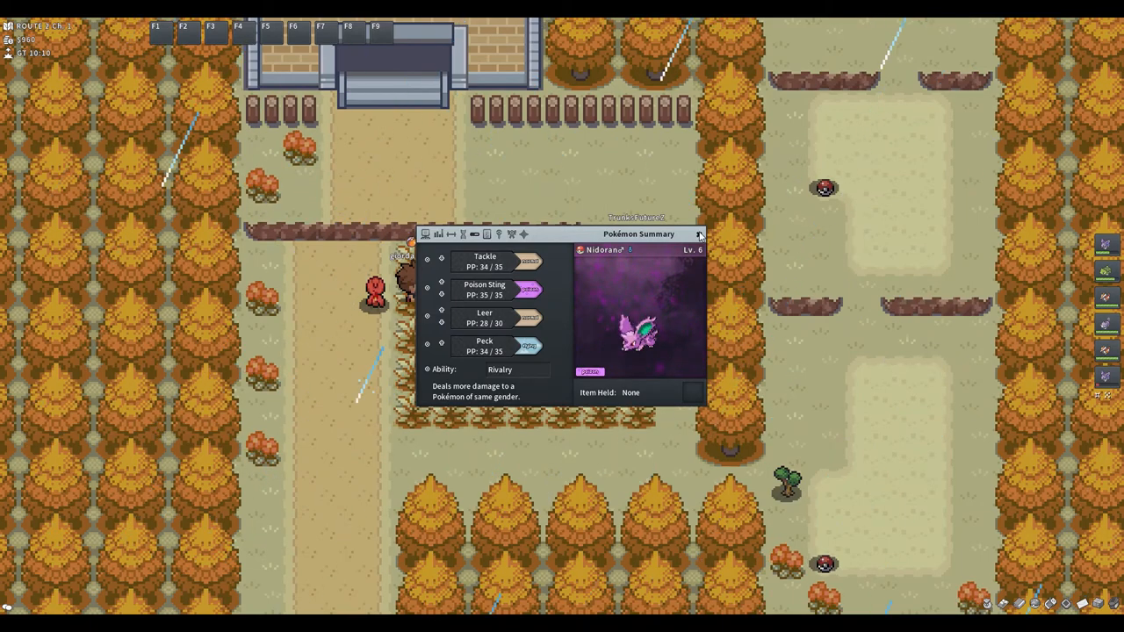
click(699, 234)
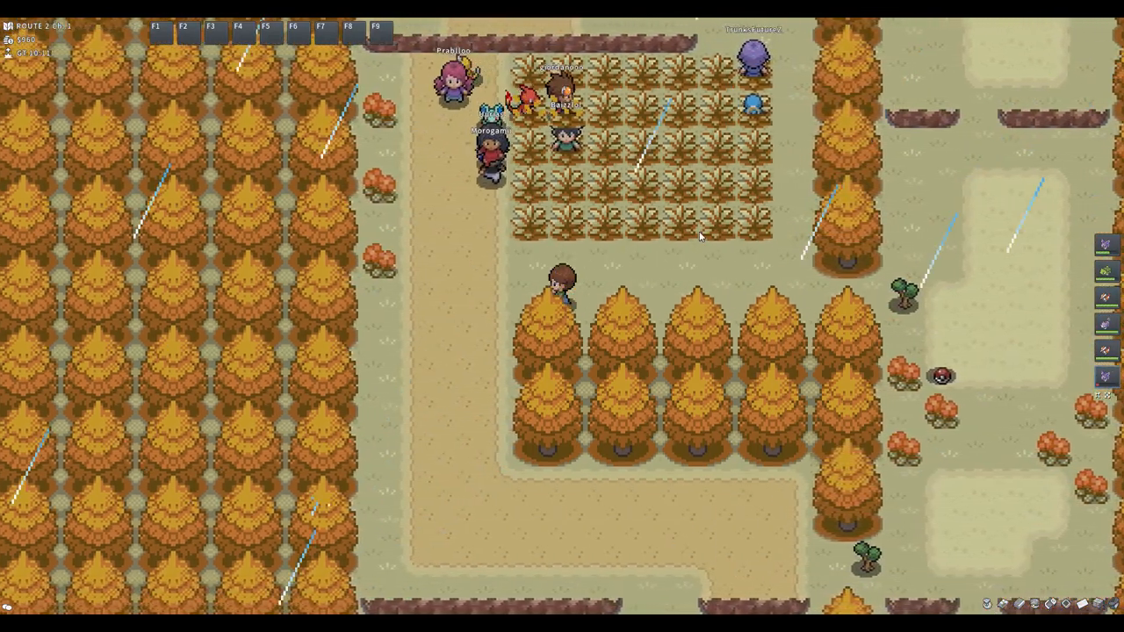
Head down Route 2 to the Viridian City Poké Mart's Buy tab
scroll(down, 3)
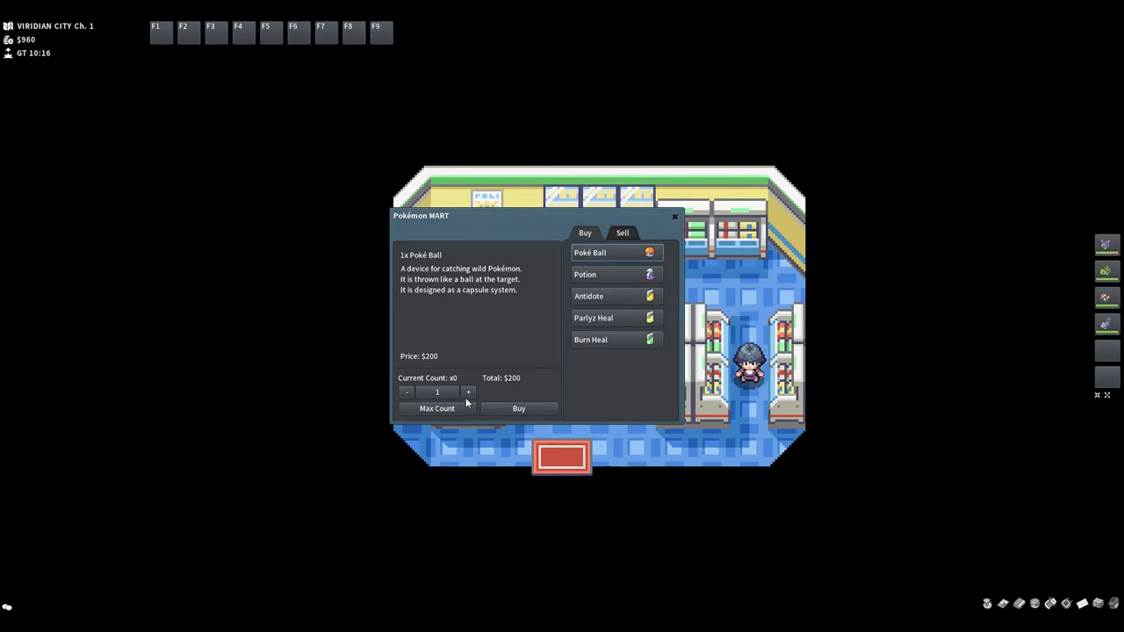
Buy four Poké Balls, leaving $160, and close the mart window
click(468, 391)
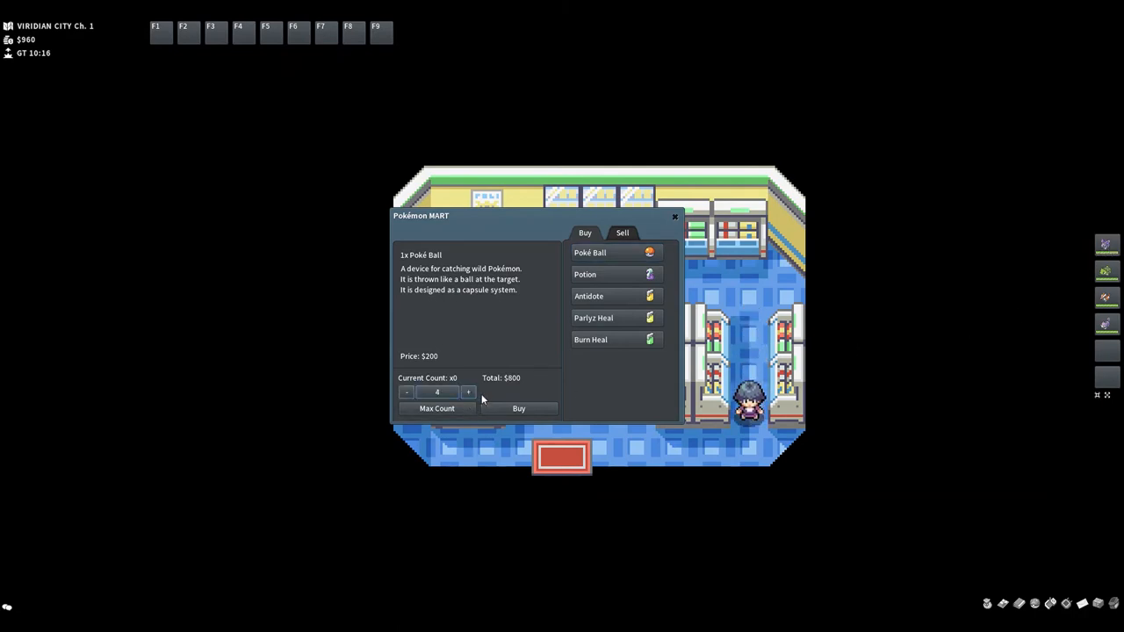
click(518, 408)
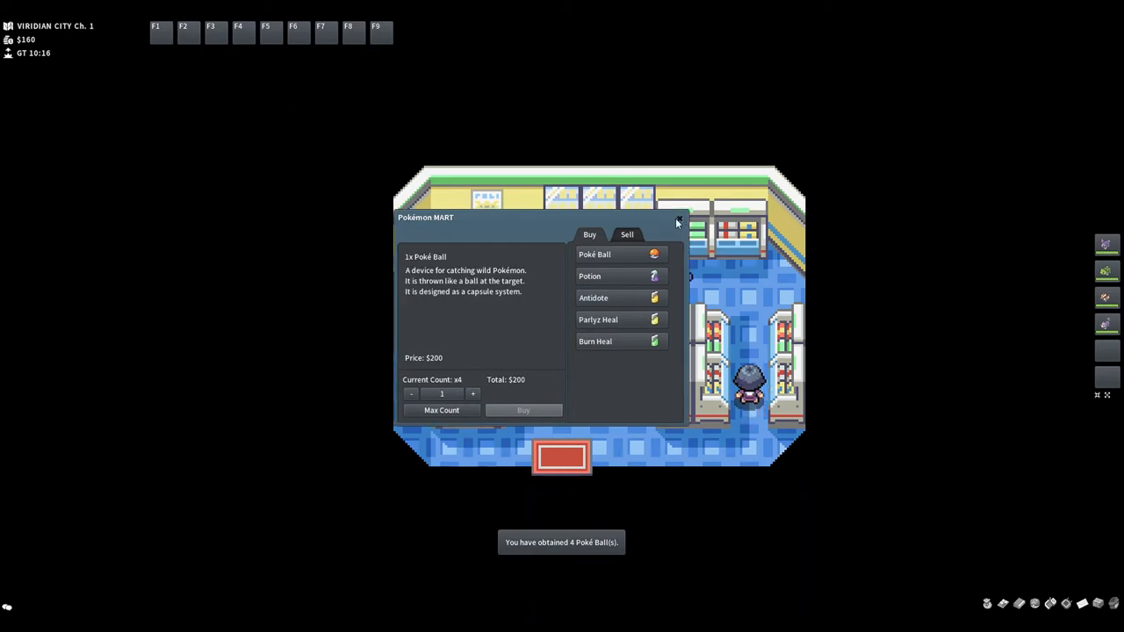
click(677, 219)
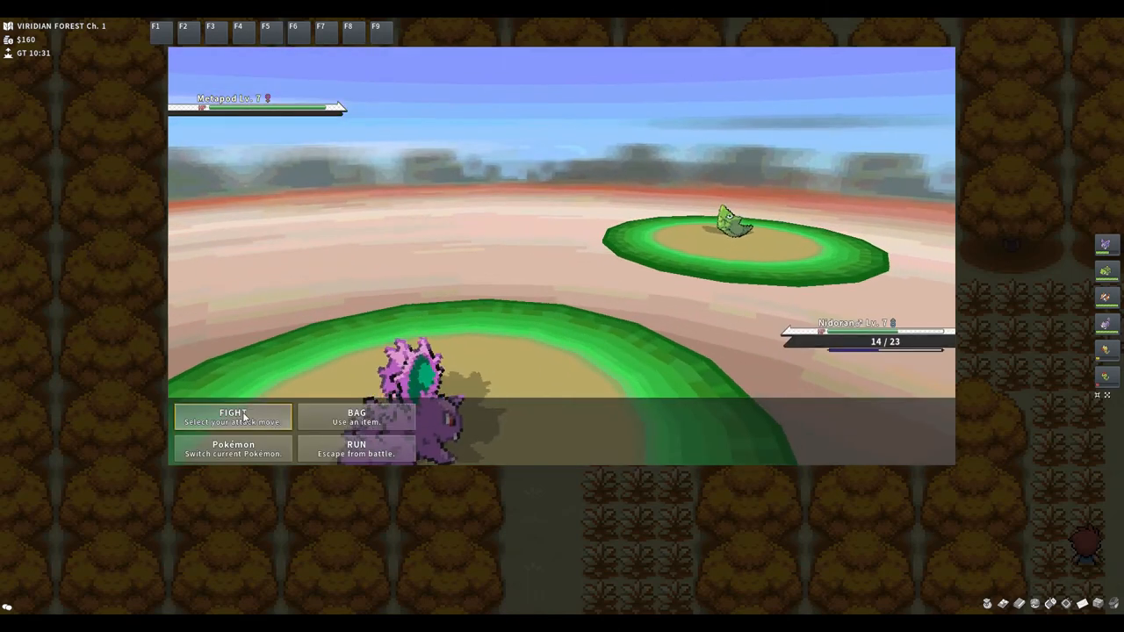
Attack the wild Metapod to lower its HP, then catch it
click(233, 417)
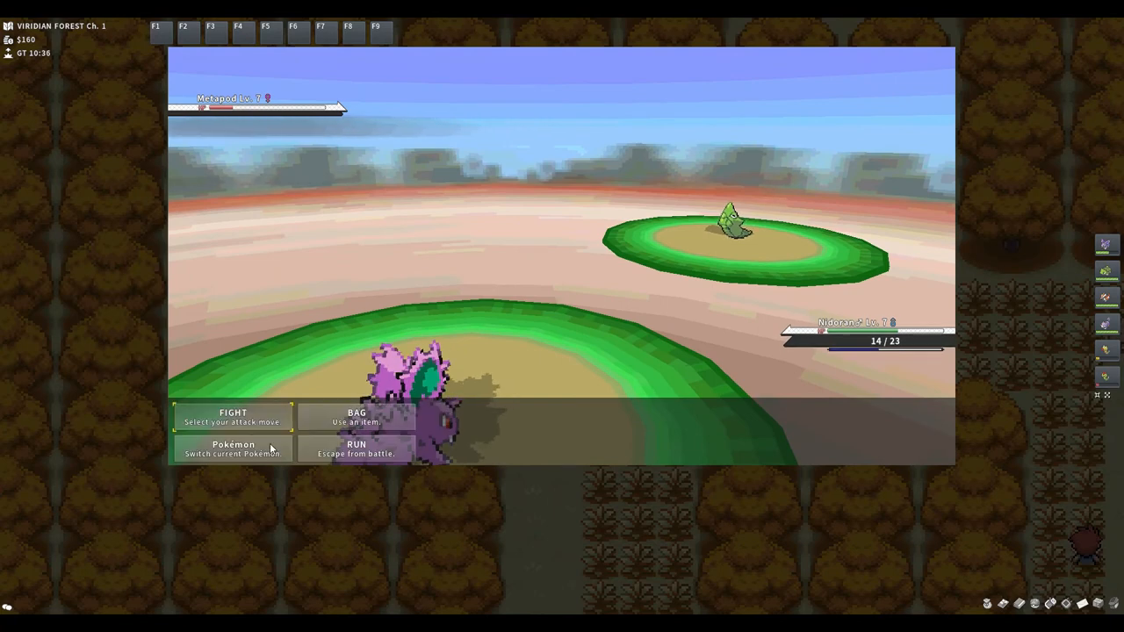
click(356, 416)
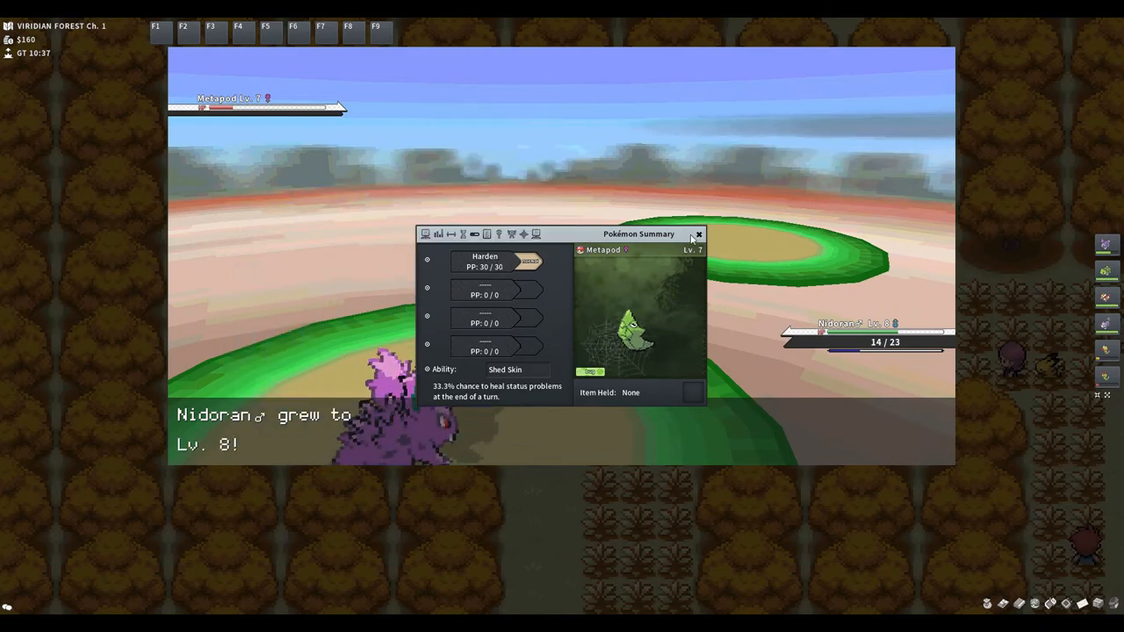
Close the caught Metapod's summary
click(699, 235)
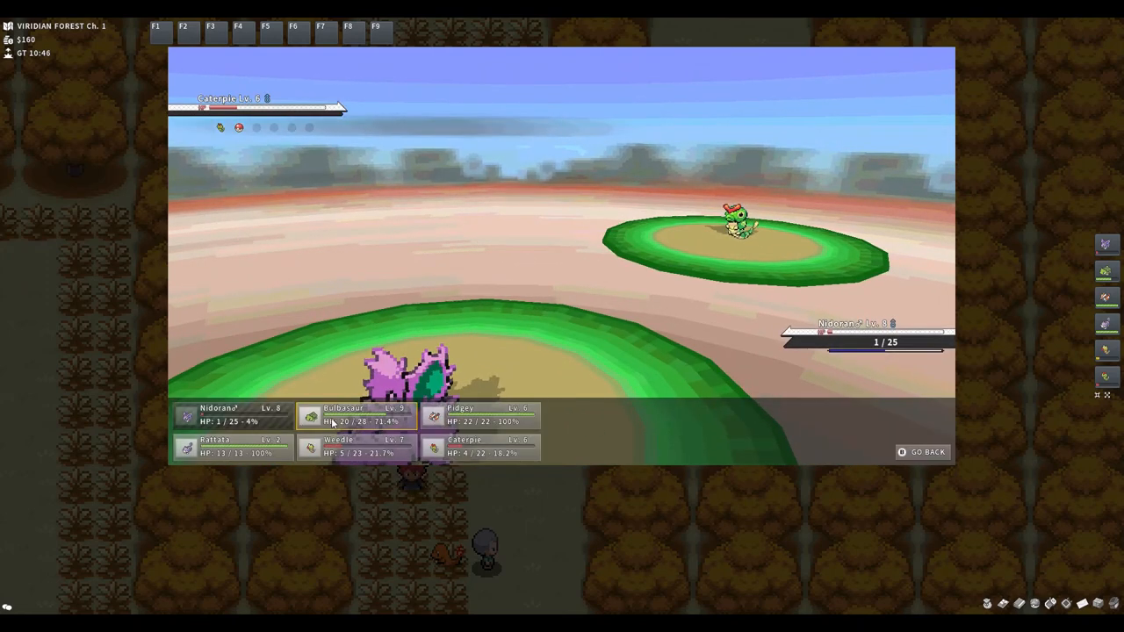
Switch in Bulbasaur and defeat the trainer's Caterpie and Weedle, earning $144
click(360, 414)
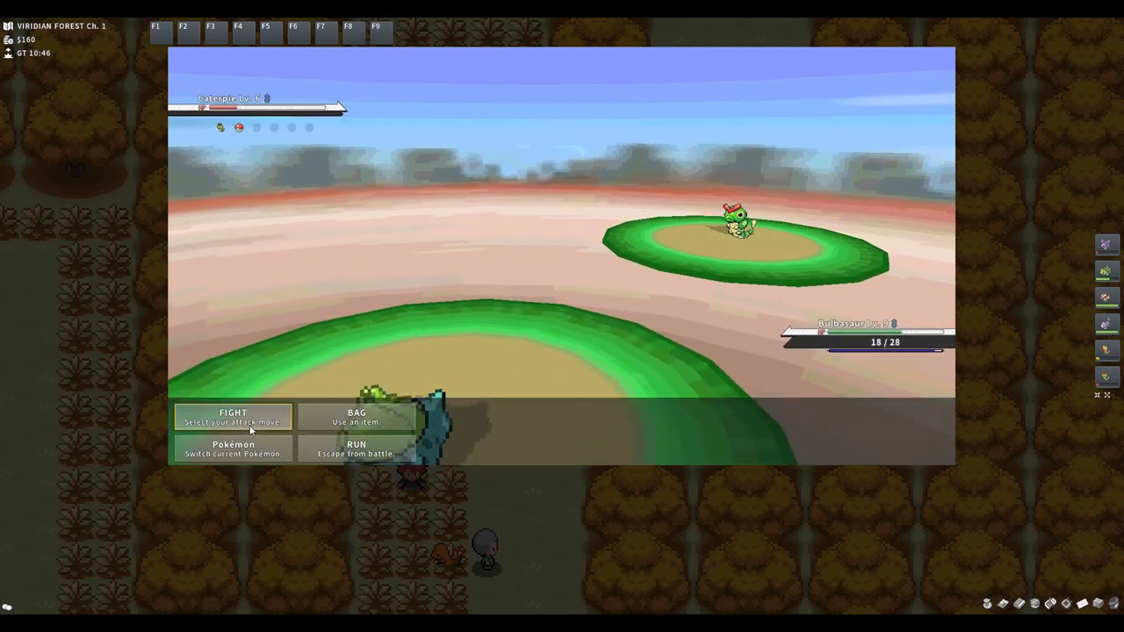
click(233, 417)
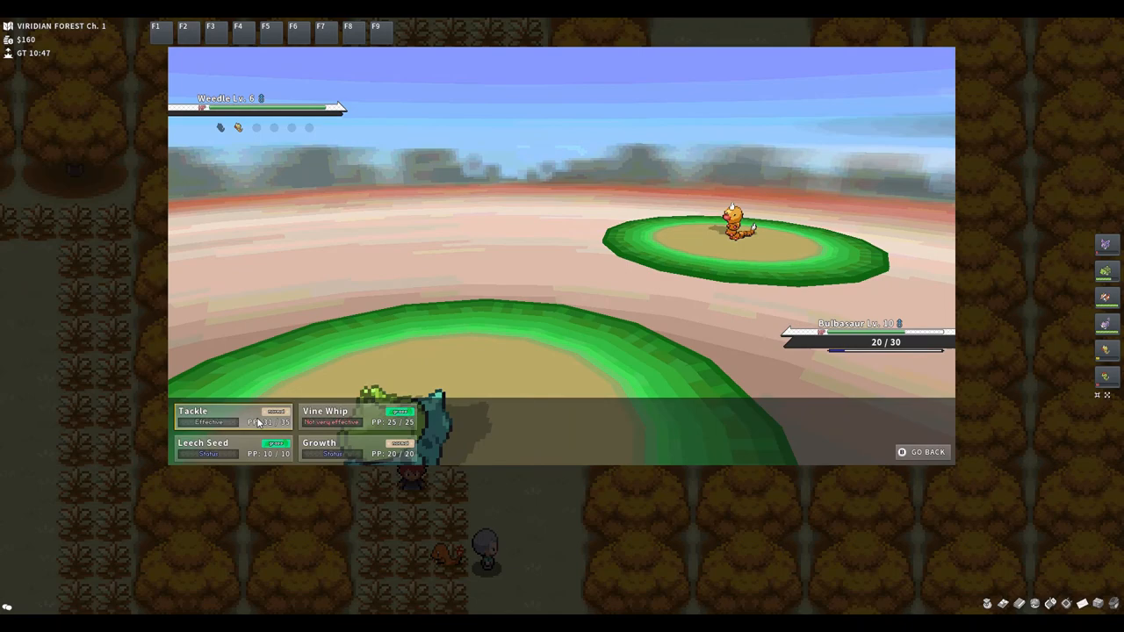
click(193, 411)
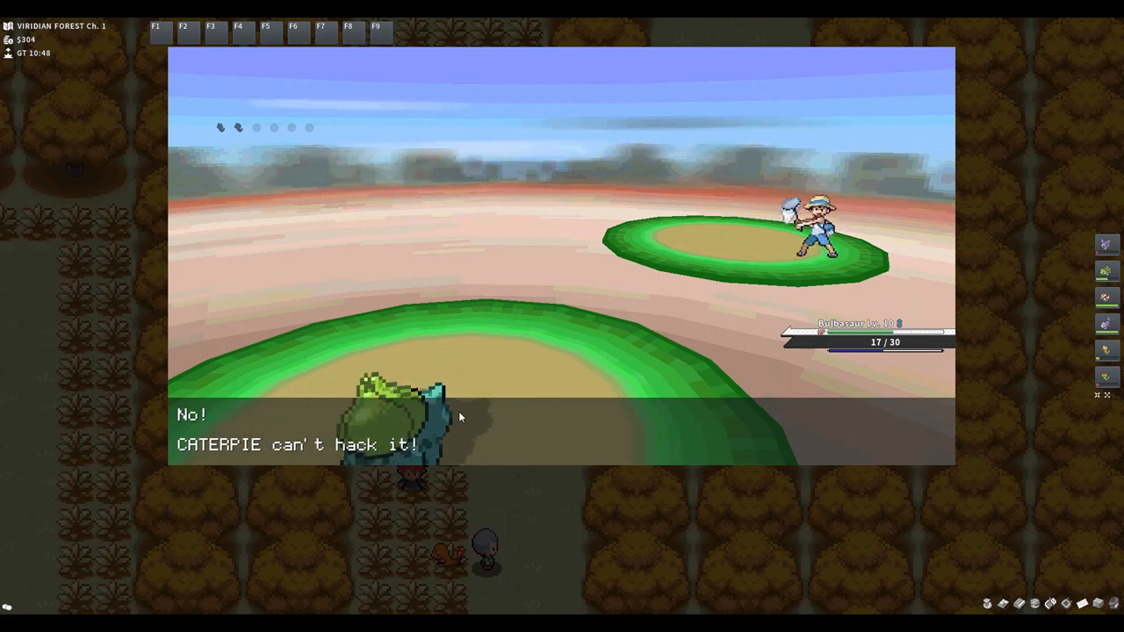
click(562, 430)
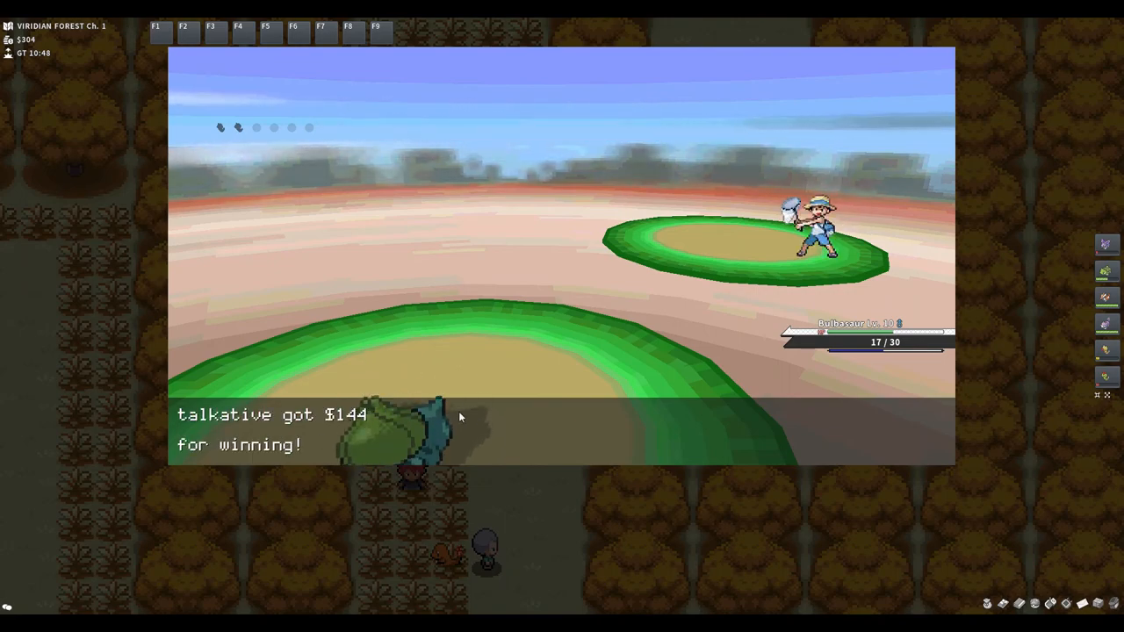